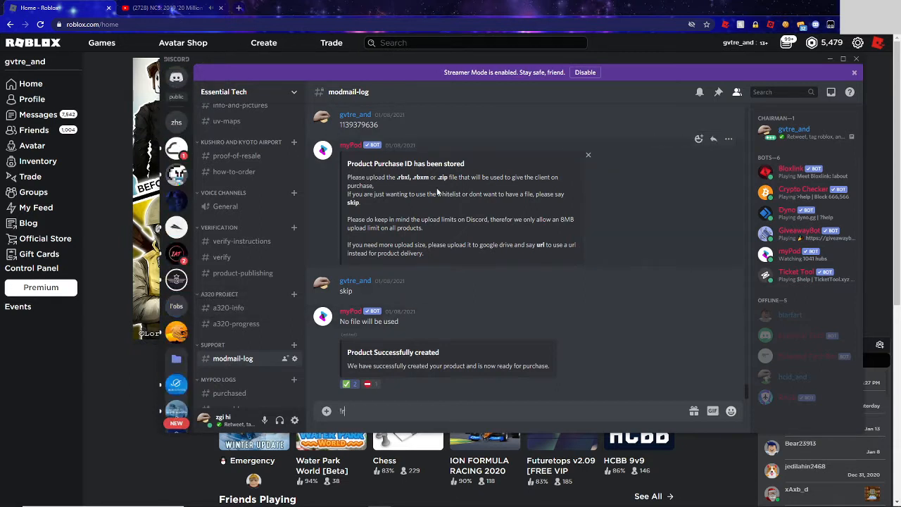
# - Send the !retrive Name Tags command to the bot in #modmail-log
pyautogui.write('!retriv')
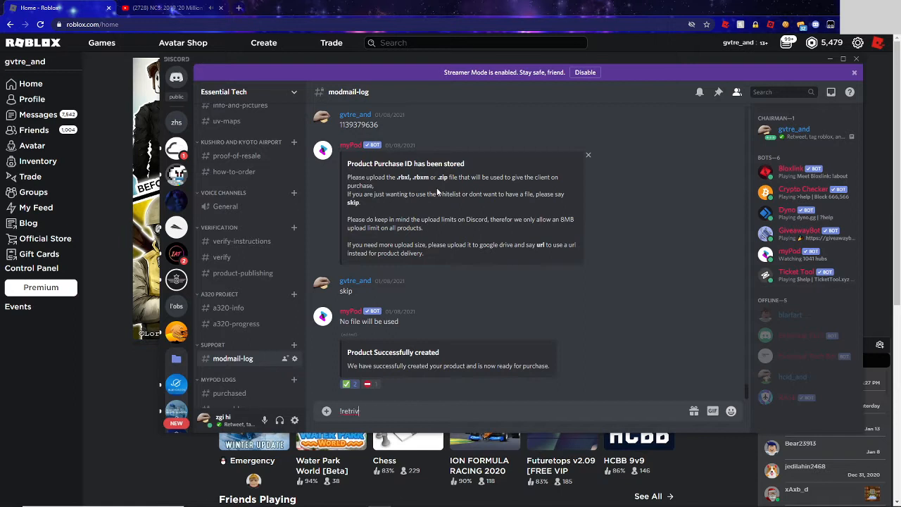
pyautogui.write('e')
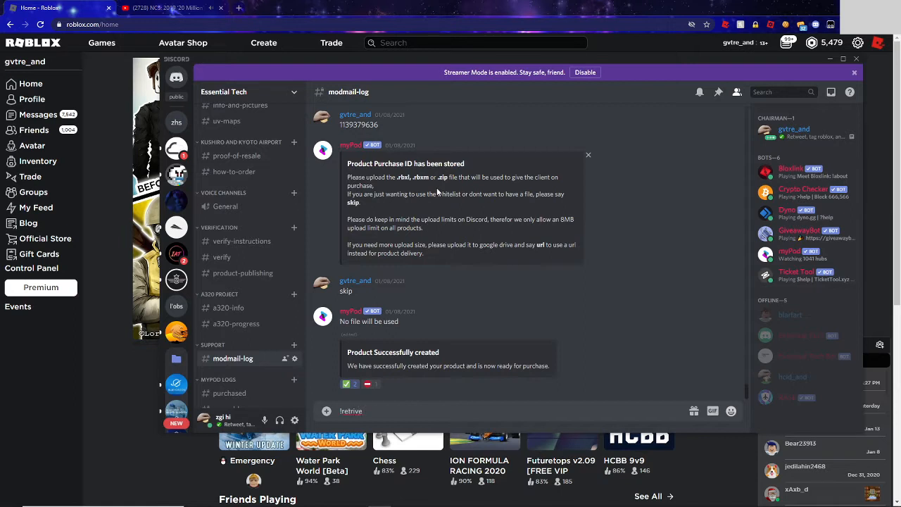
pyautogui.write('Name')
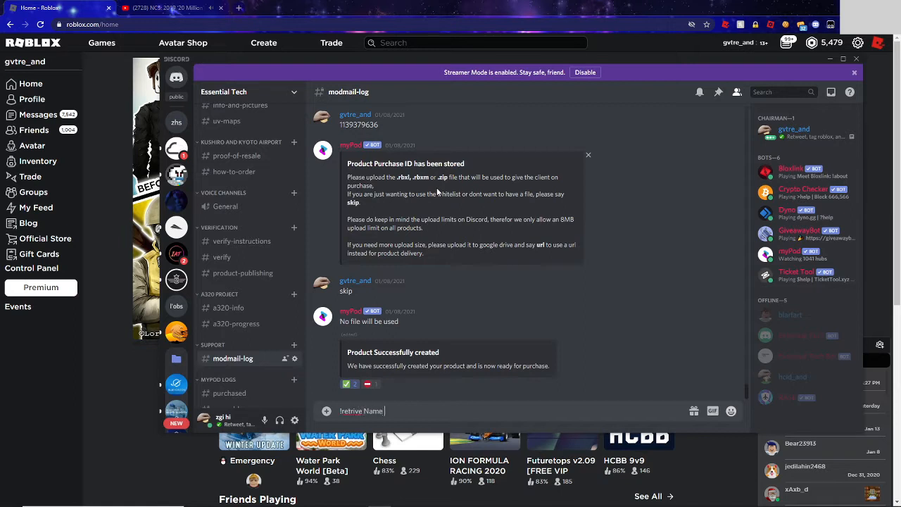
pyautogui.press('Enter')
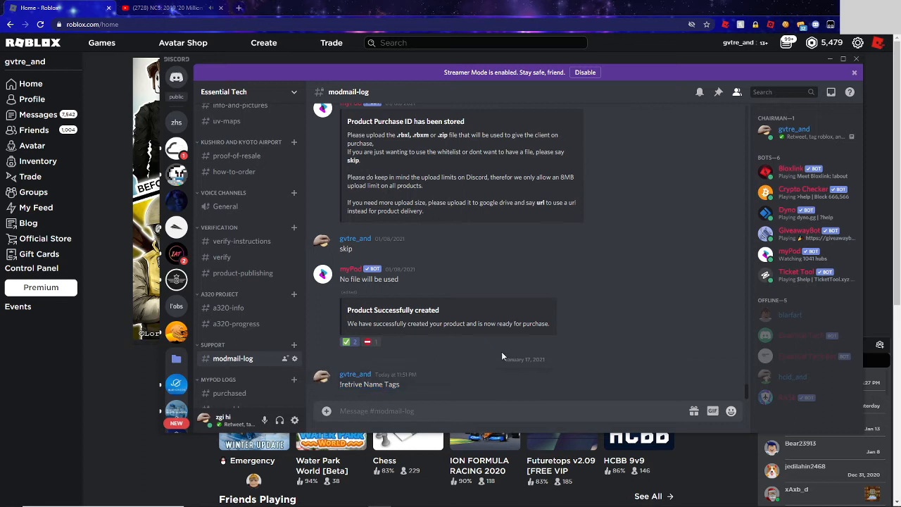
pyautogui.write('!retr')
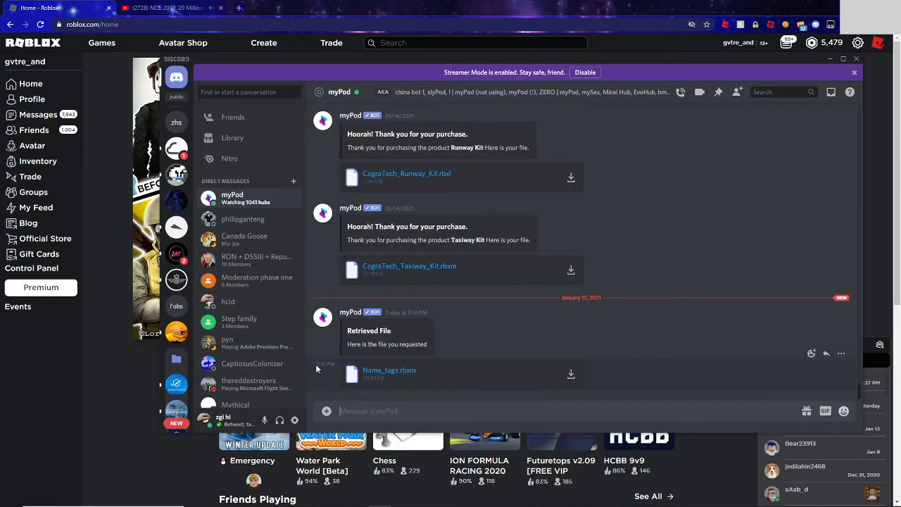
pyautogui.moveTo(406, 387)
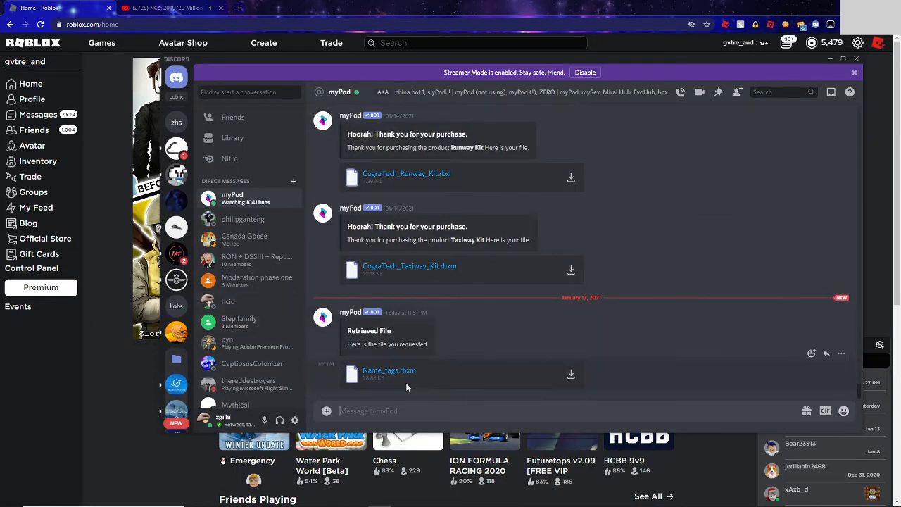
# - Download the Name_tags.rbxm attachment from the bot's direct message
pyautogui.click(169, 8)
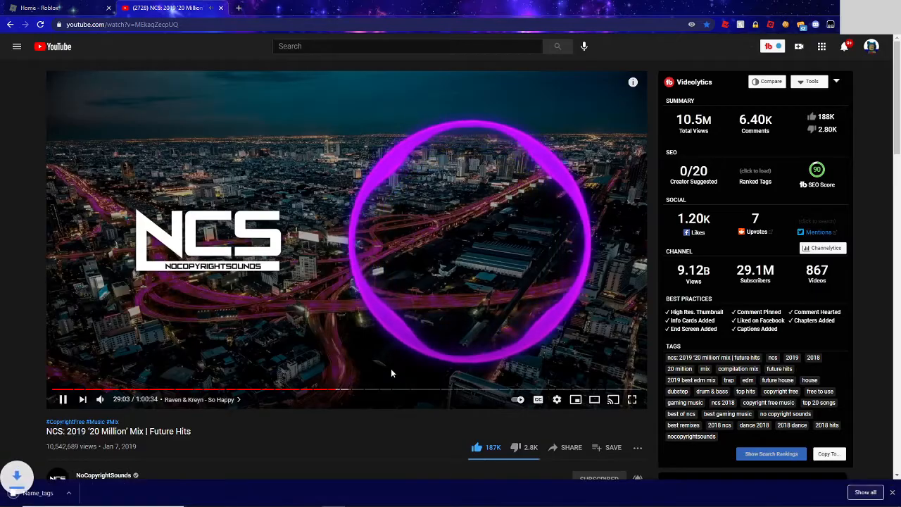
pyautogui.click(11, 498)
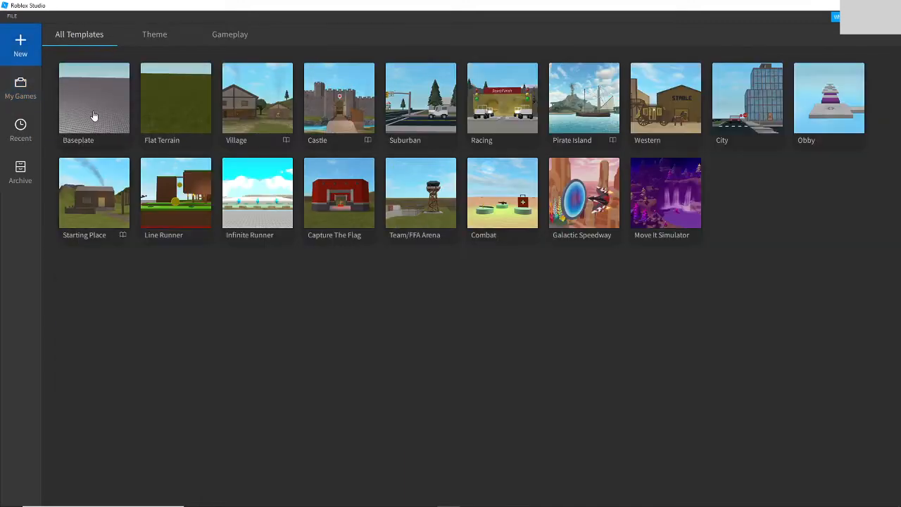
# - Start a Baseplate place, drag Name_tags.rbxm into it, then remove the imported Name Tags folder
pyautogui.click(94, 98)
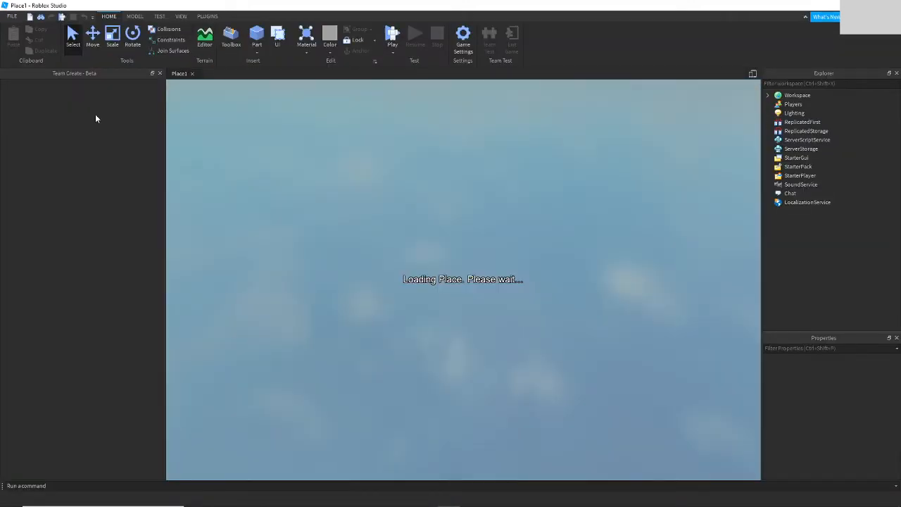
pyautogui.press('alt+tab')
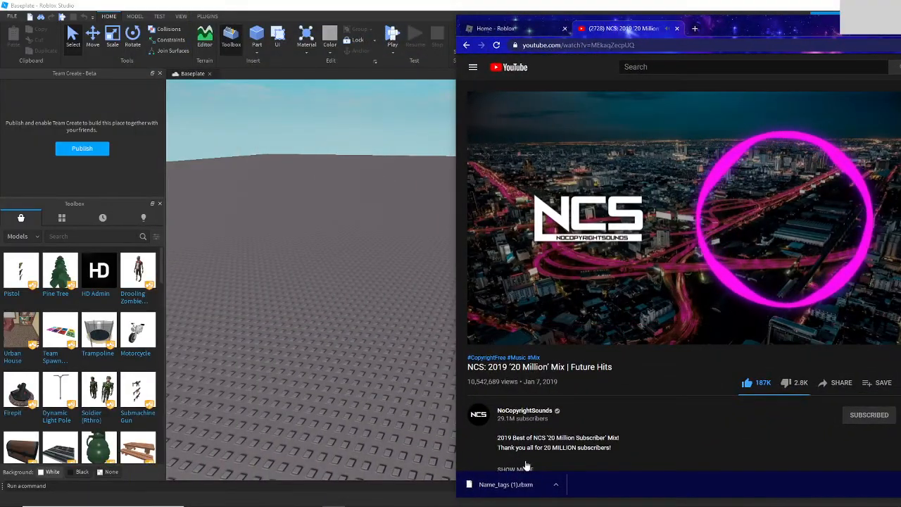
pyautogui.click(676, 211)
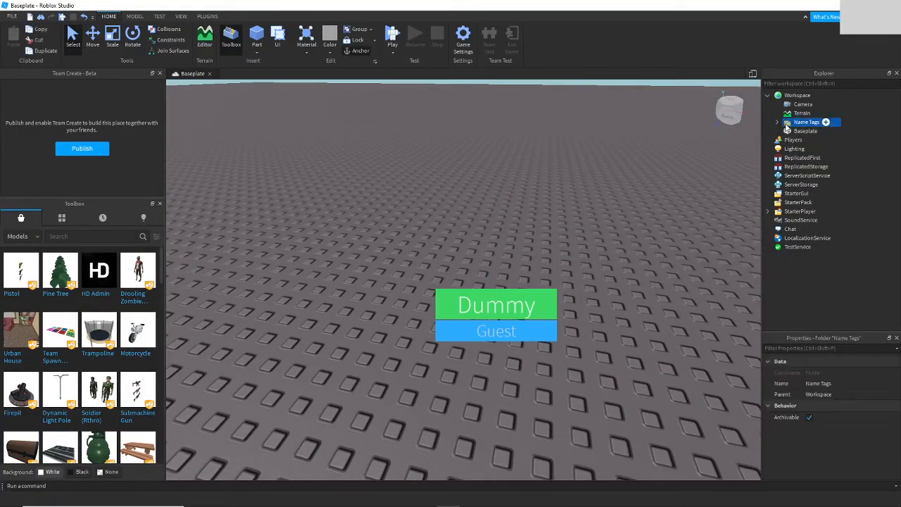
pyautogui.click(778, 121)
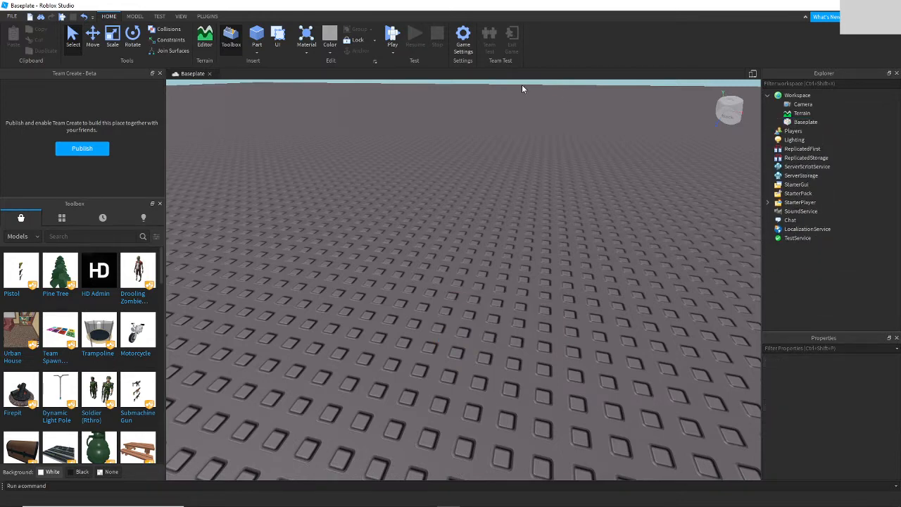
# - Insert the store.rbxm model from the Desktop into the place and look it over
pyautogui.click(139, 15)
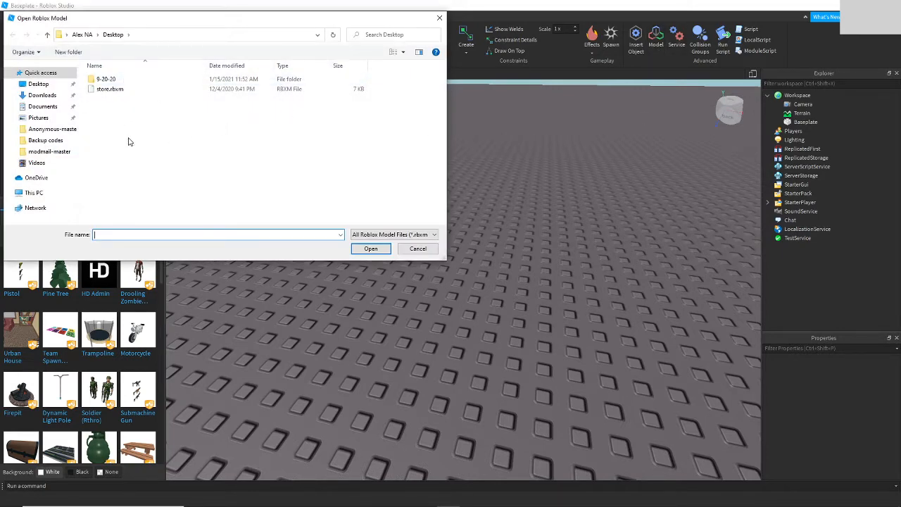
pyautogui.click(109, 89)
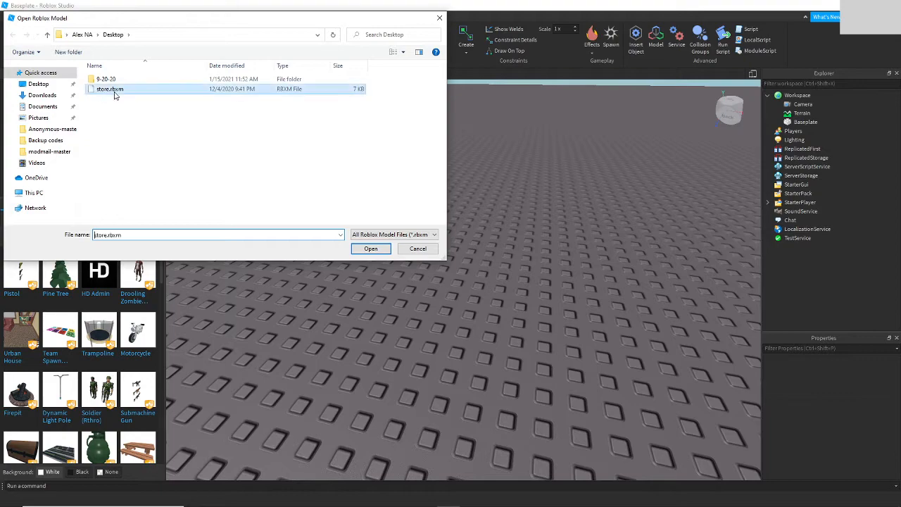
pyautogui.click(370, 249)
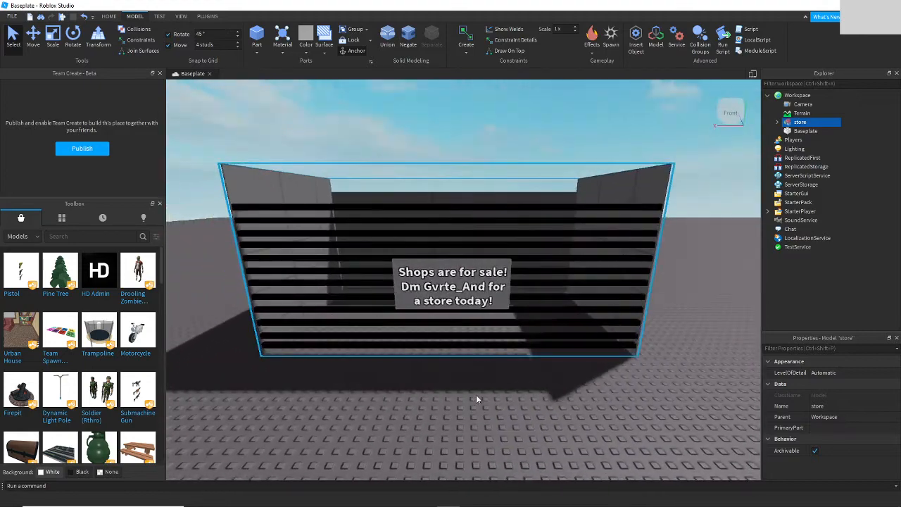
pyautogui.moveTo(478, 400); pyautogui.dragTo(541, 323)
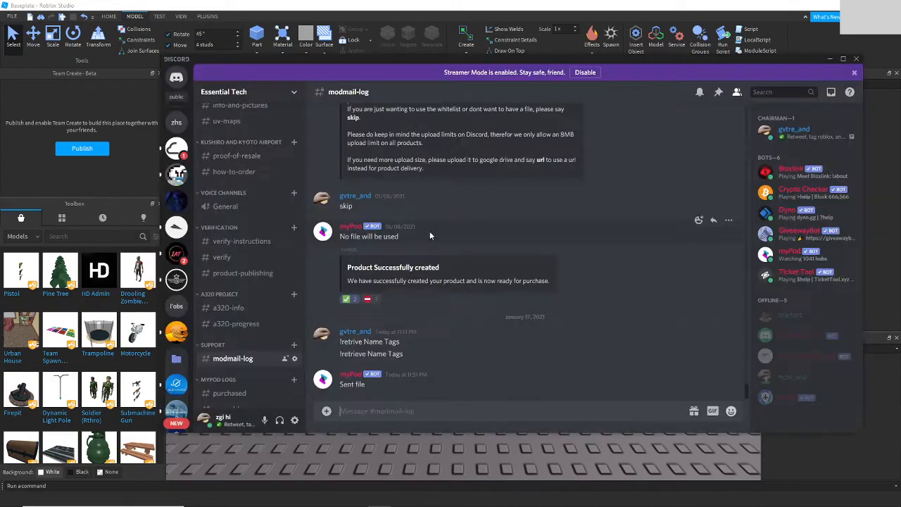
# - Send !retrieve Name Tags, !products and !retrieve Kushiro Airport, then begin a !giveproduct command
pyautogui.write('!retrieve')
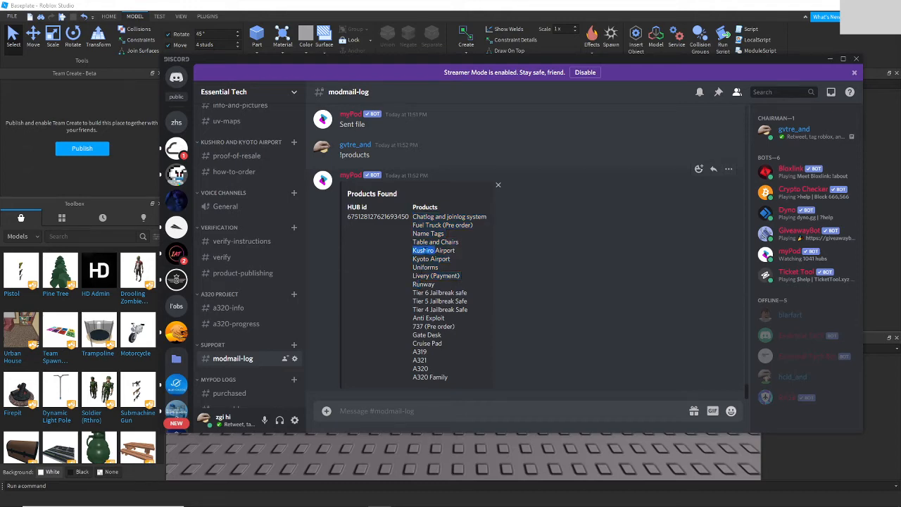
pyautogui.write('!re')
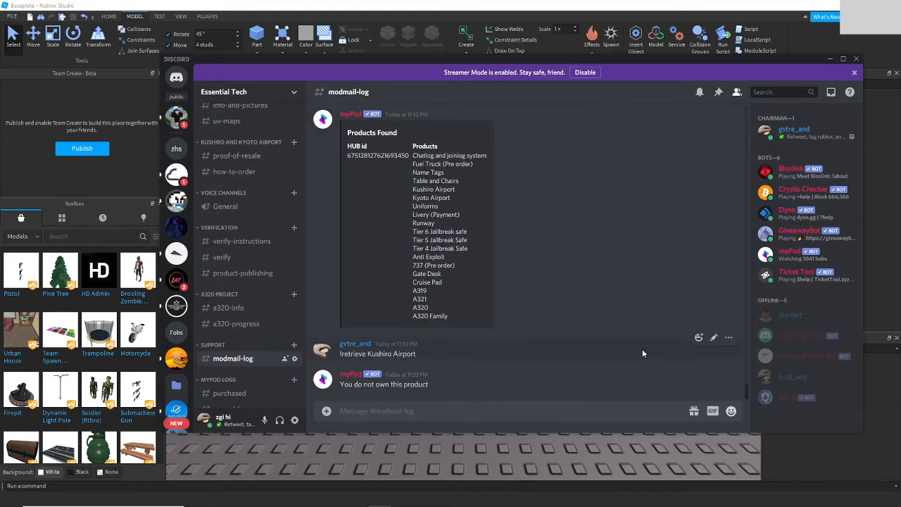
pyautogui.write('!giveprod')
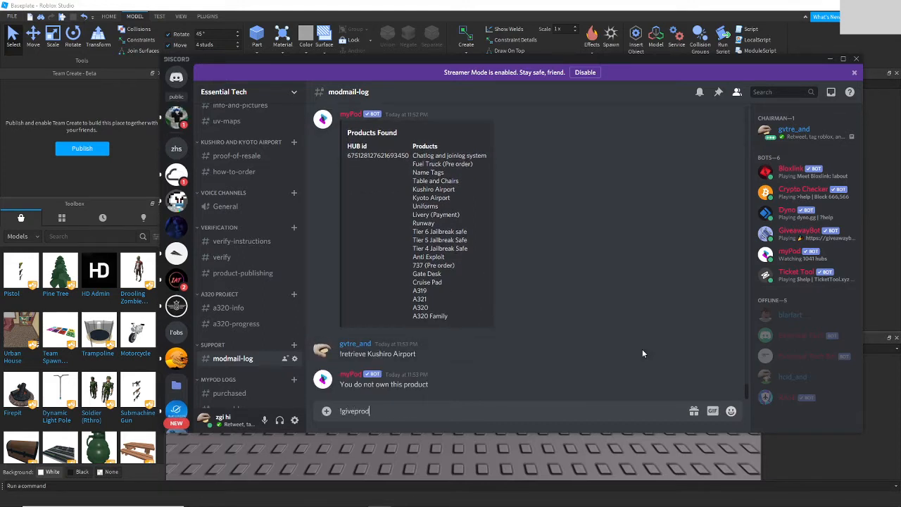
pyautogui.write('u')
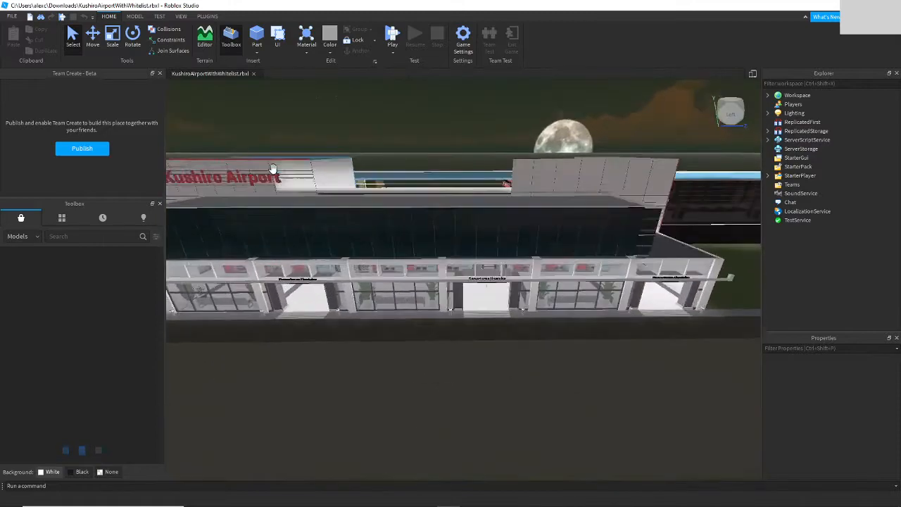
# - Bring up the File menu for the KushiroAirportWithWhitelist place
pyautogui.click(12, 16)
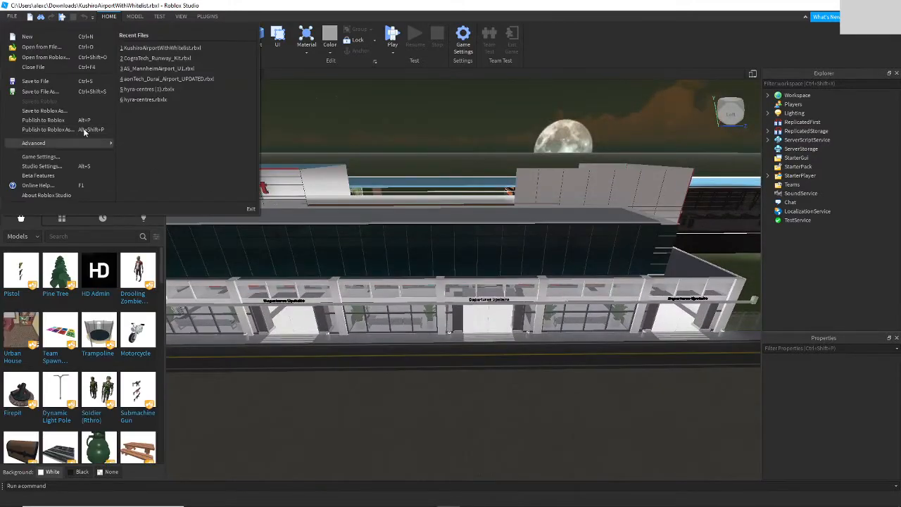